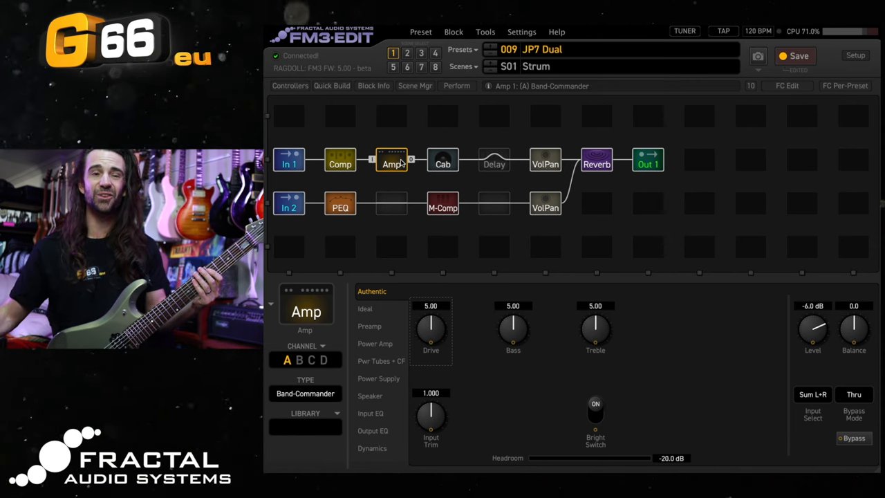
Look over the second row's In 2 gate, parametric EQ and VolPan 2 blocks, ending on In 2's Gate page.
click(287, 203)
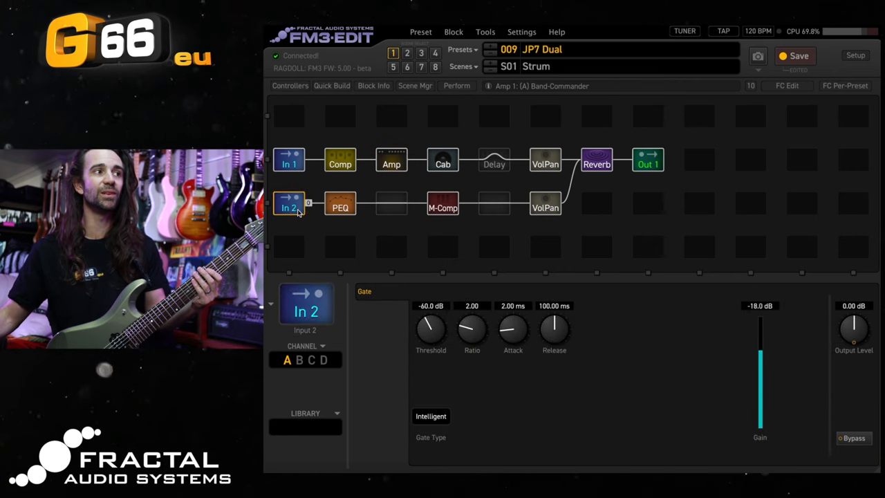
click(340, 208)
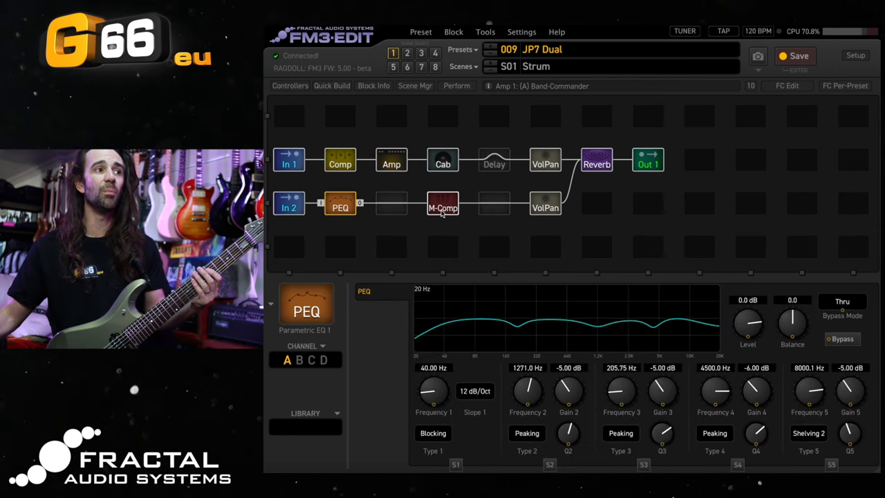
click(544, 208)
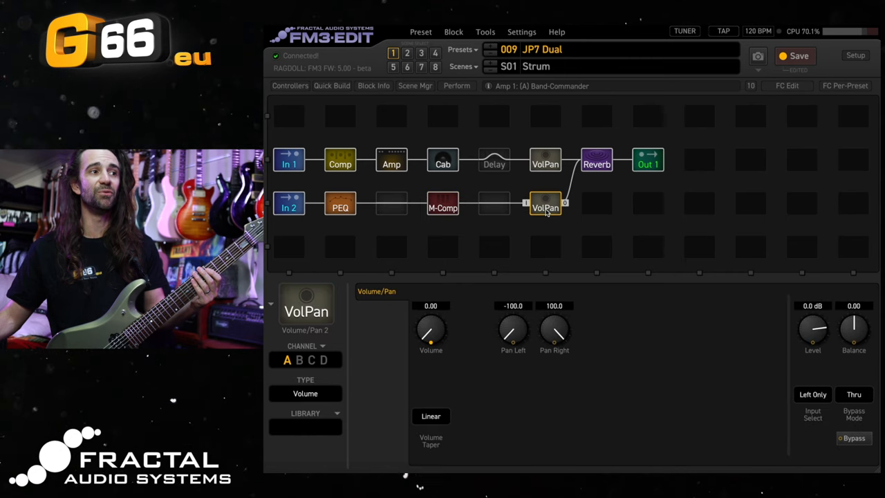
mouse_move(443, 204)
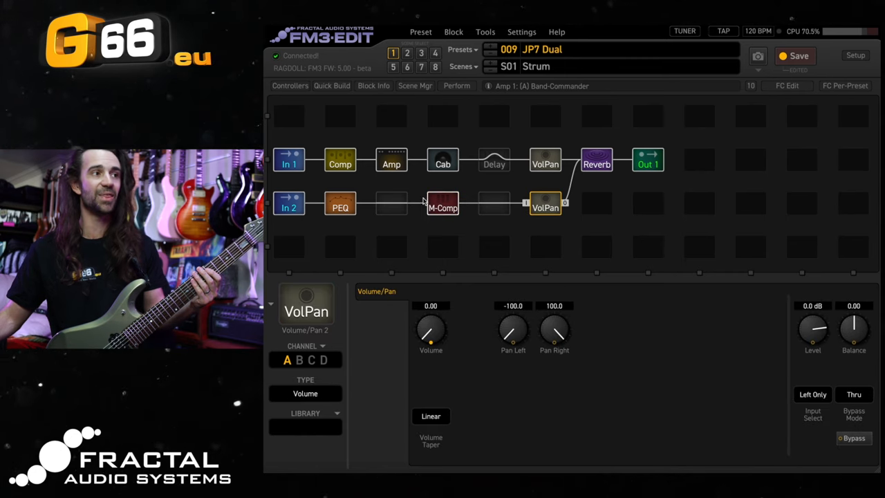
click(288, 206)
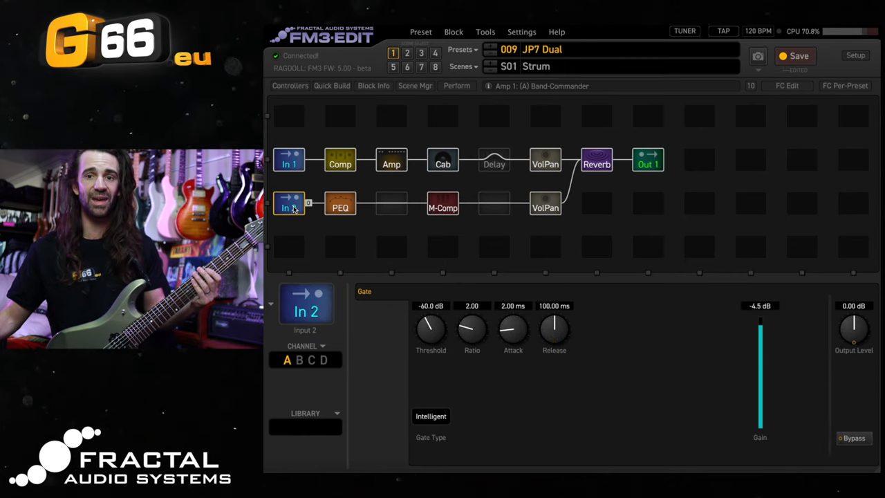
click(288, 161)
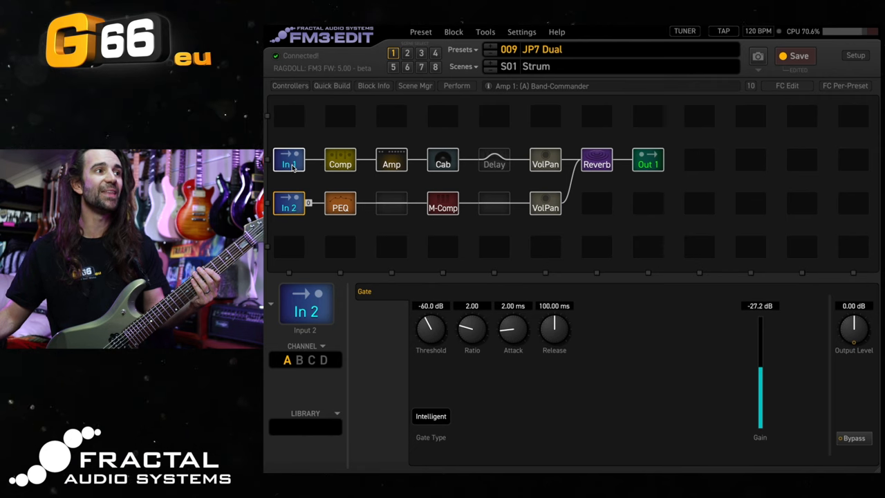
Review the top row's In 1 gate, JFET compressor, Band-Commander amp and cabinet (Cab and Preamp pages).
click(289, 161)
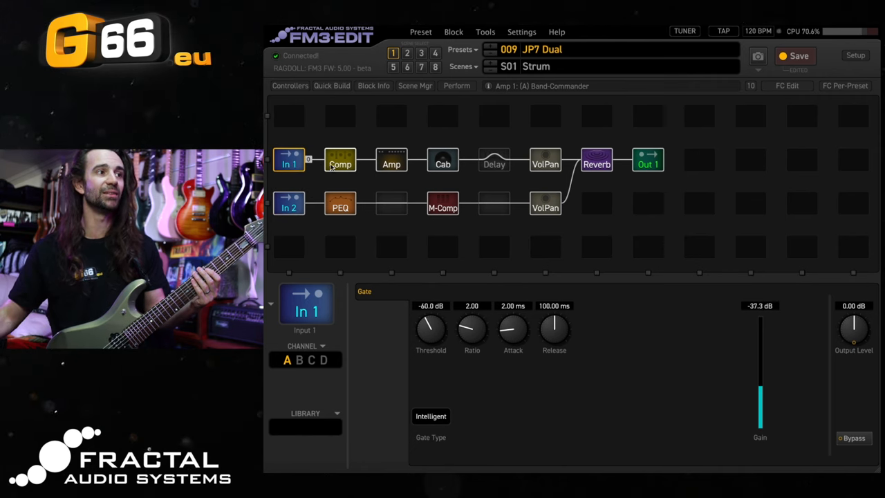
click(341, 161)
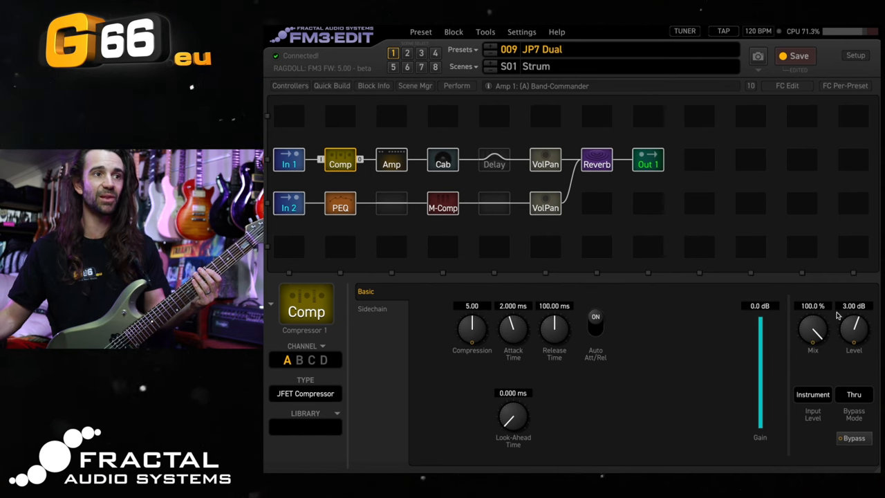
click(392, 161)
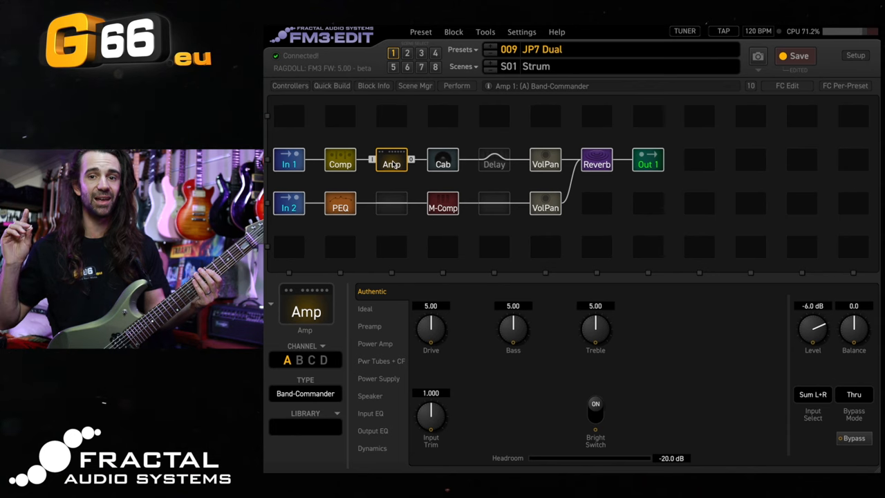
click(443, 160)
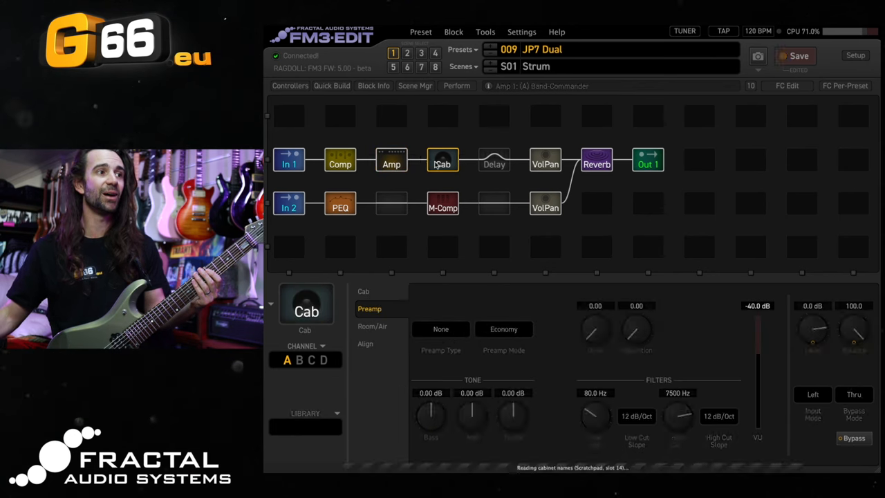
click(363, 290)
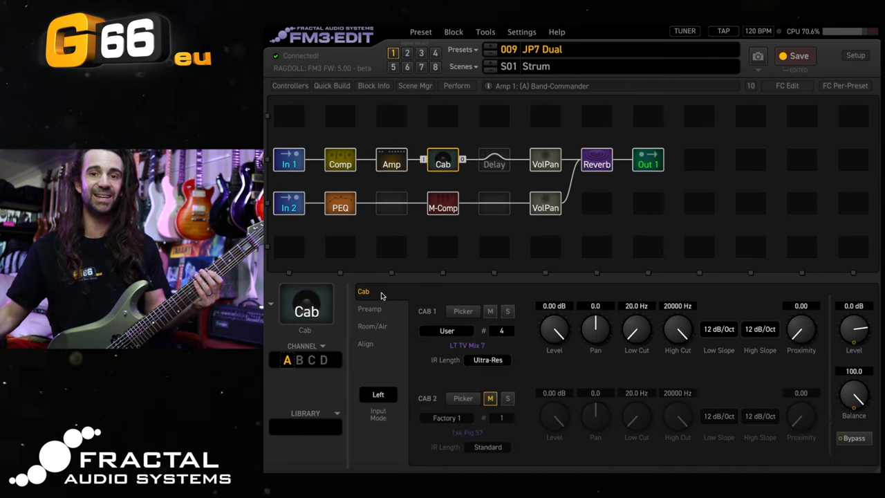
click(370, 308)
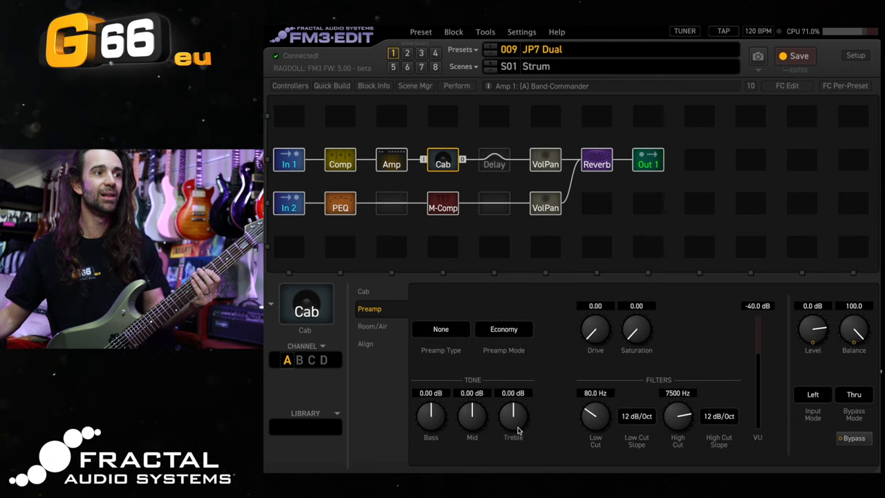
mouse_move(500, 179)
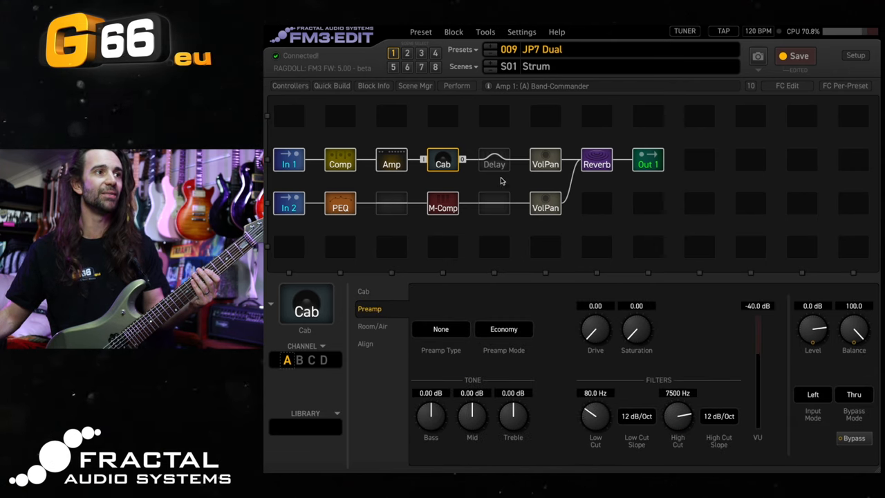
Continue through the bypassed delay and VolPan 1, finishing on the Rich Hall reverb settings.
click(494, 161)
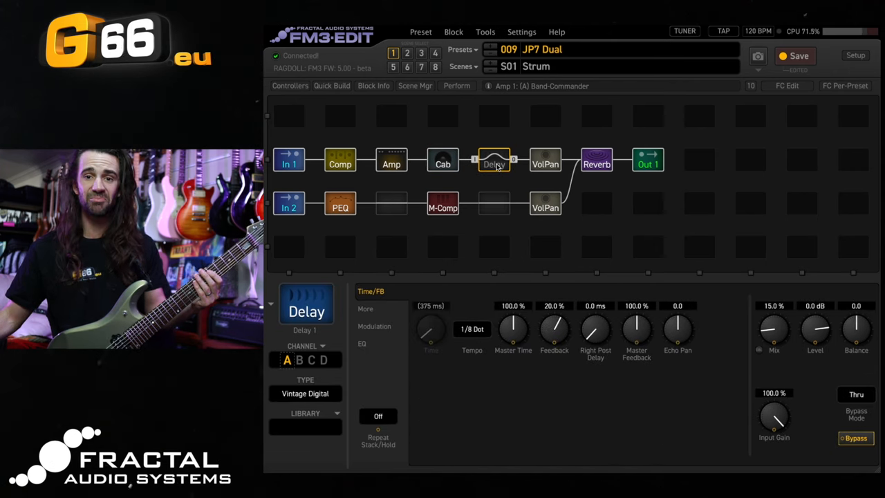
click(545, 161)
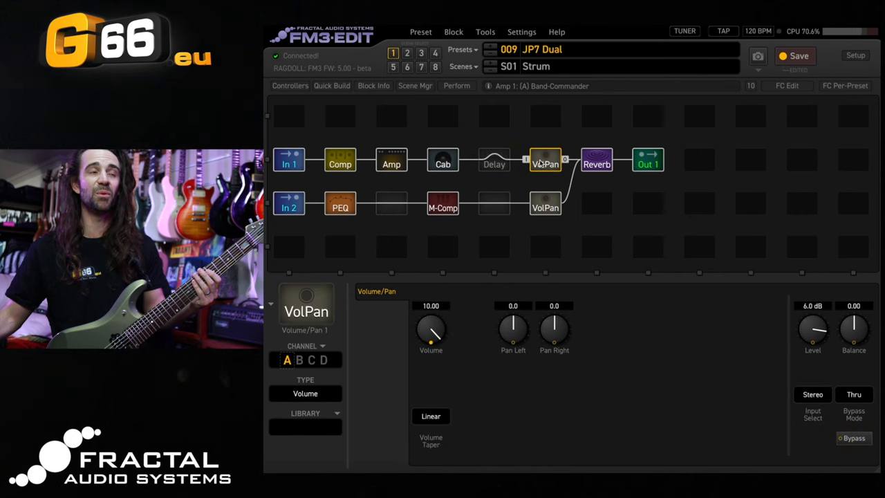
click(596, 163)
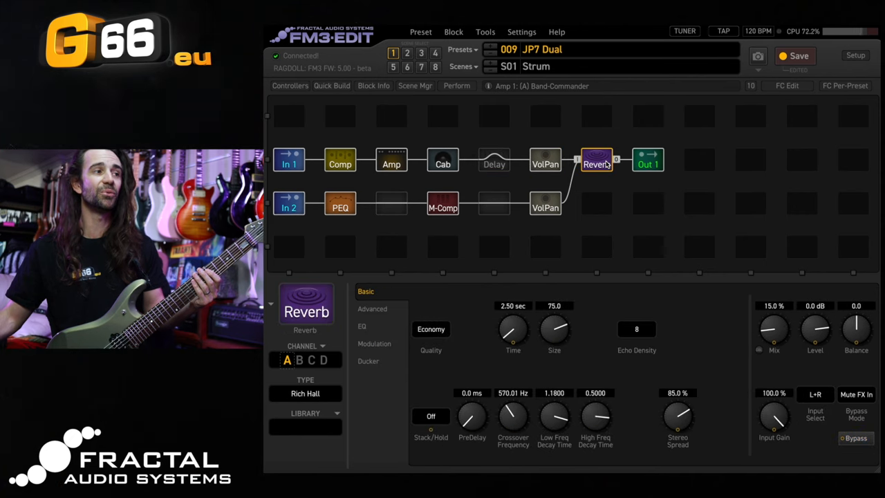
Show the Band-Commander amp's Authentic page again.
click(392, 163)
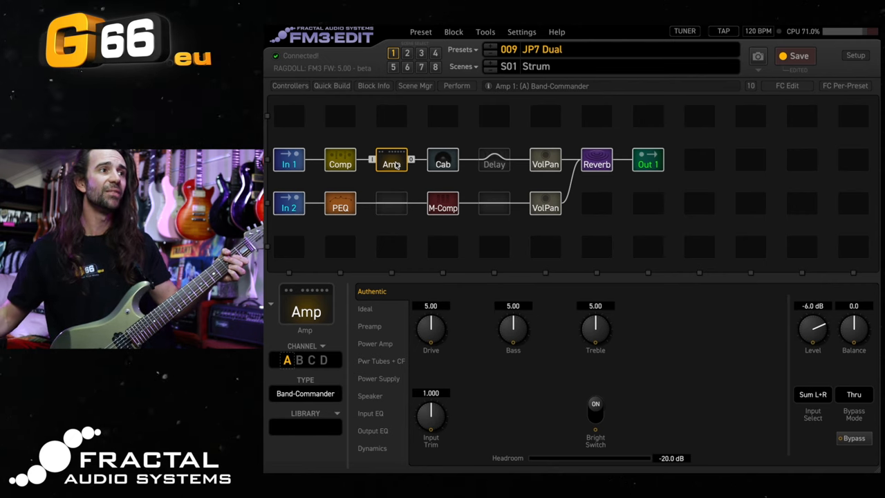
Switch the amp to channel B (USA Lead Mid Gain) and show the engaged Vintage Digital delay settings.
click(494, 161)
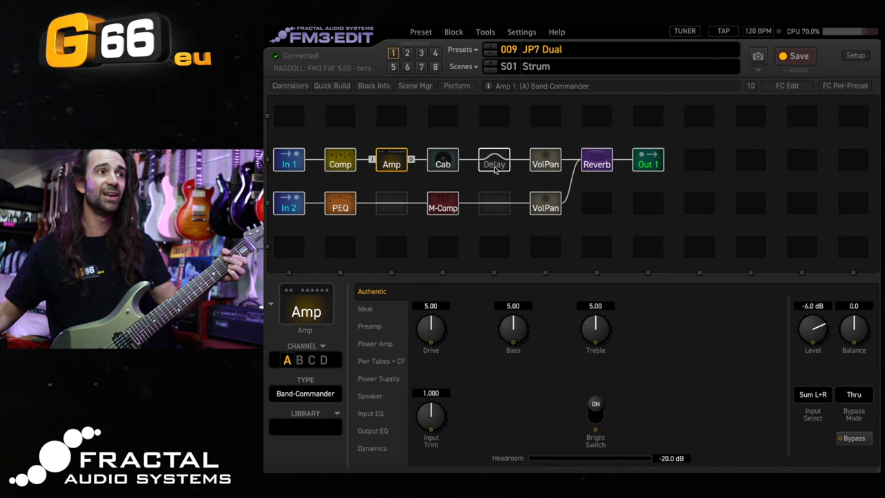
click(493, 161)
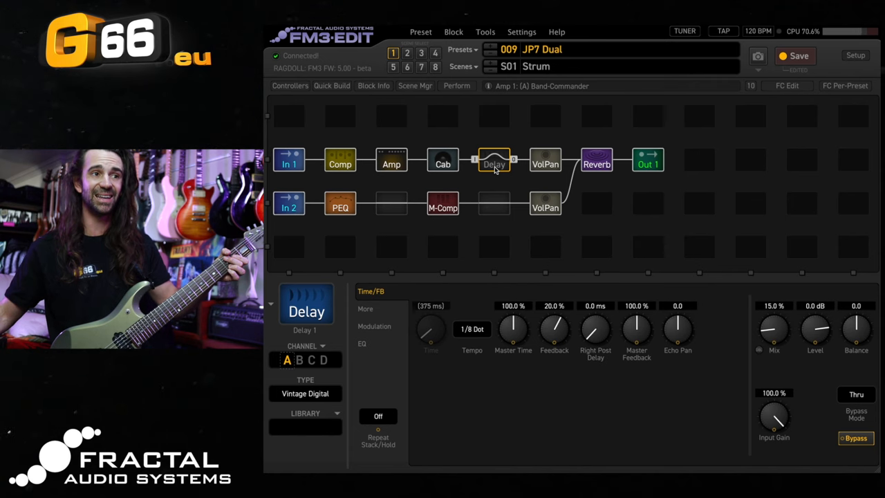
click(391, 159)
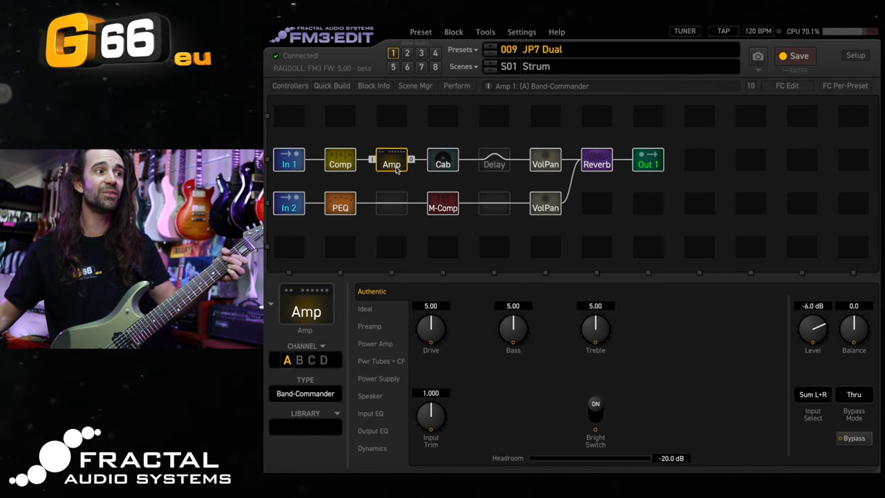
mouse_move(353, 216)
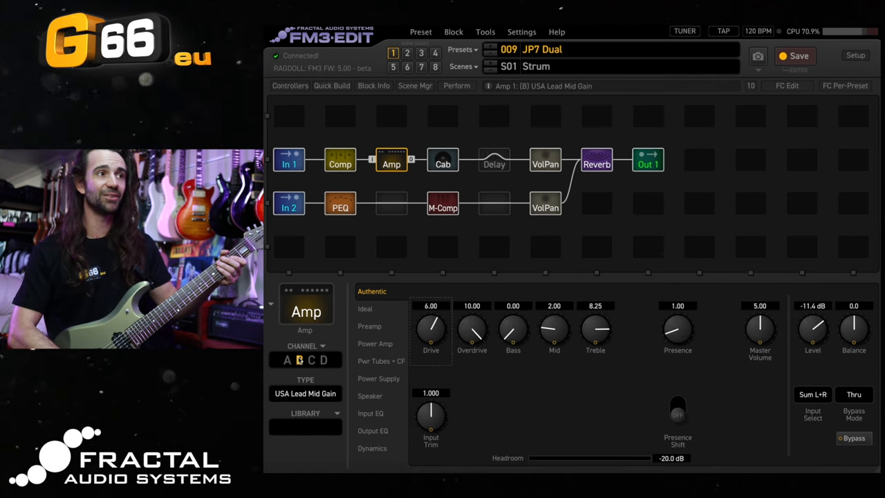
click(298, 360)
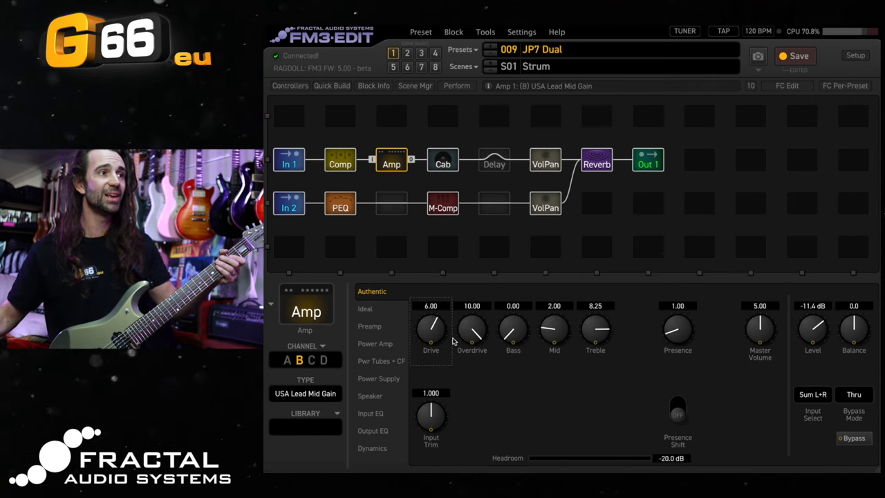
click(494, 160)
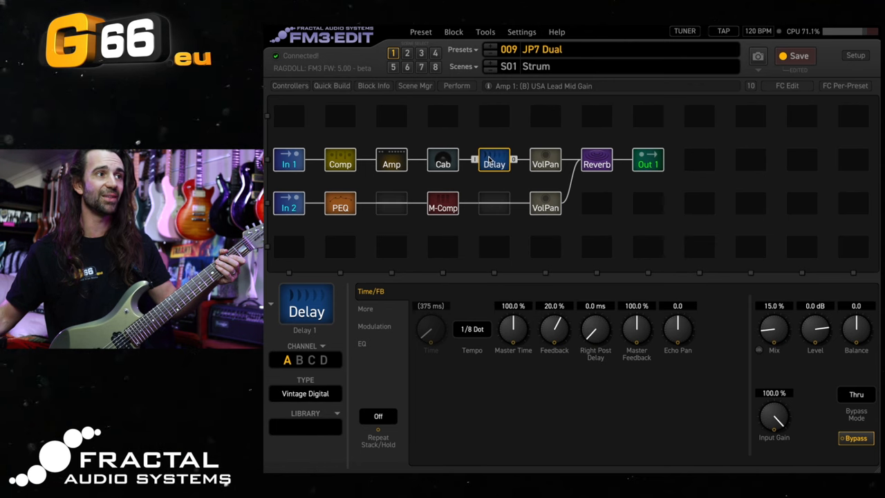
Return the amp to channel A's Band-Commander model with the delay still engaged.
click(391, 159)
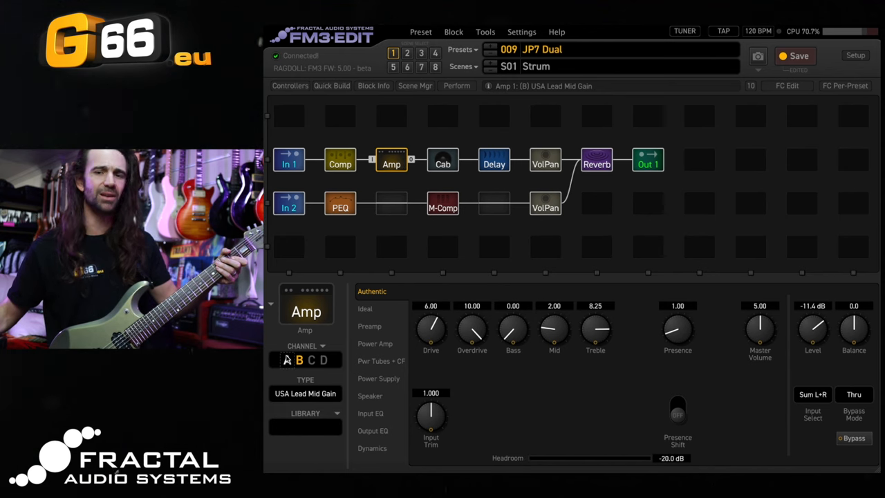
click(288, 360)
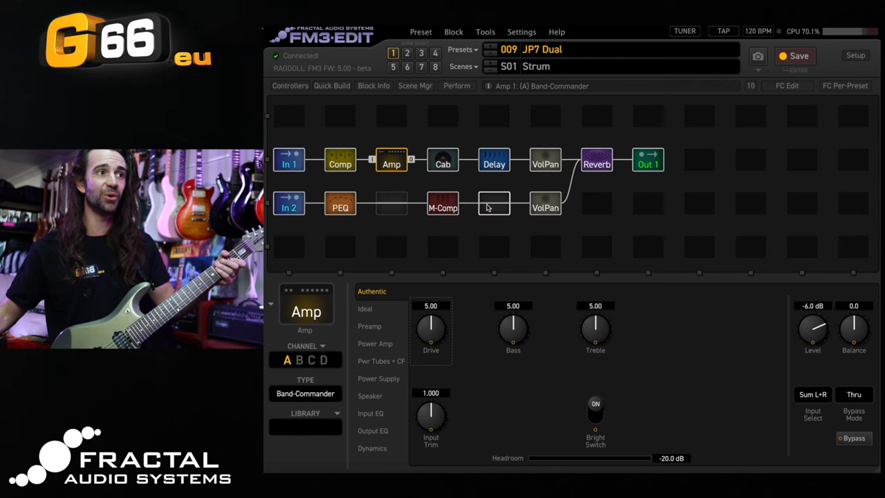
mouse_move(486, 210)
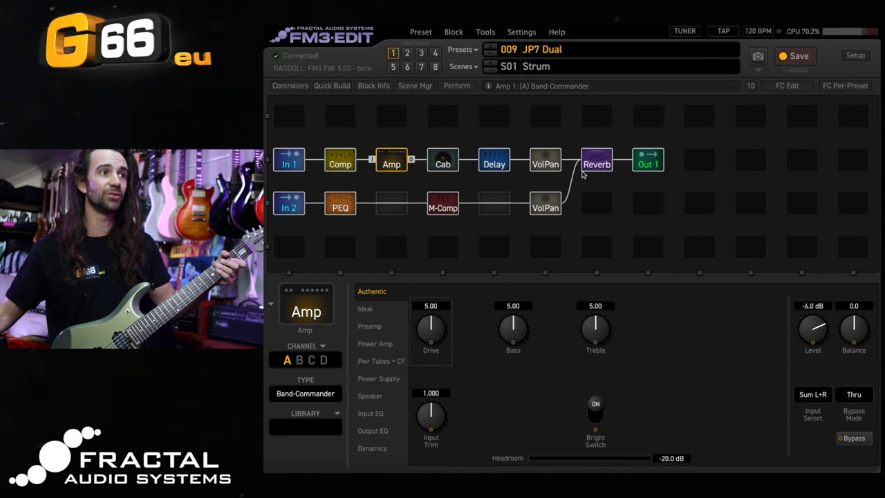
View Volume/Pan 1's Pedal 1 volume modifier, close it, and show the lower Volume/Pan 2 block.
click(545, 159)
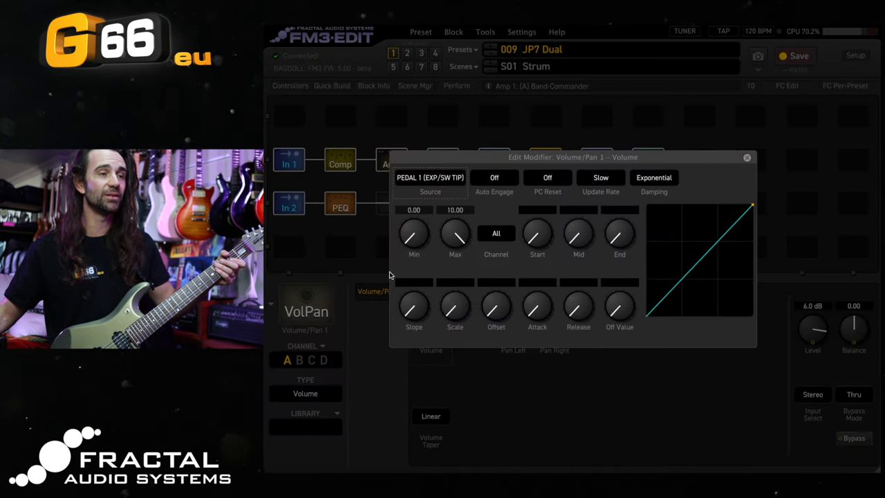
mouse_move(389, 286)
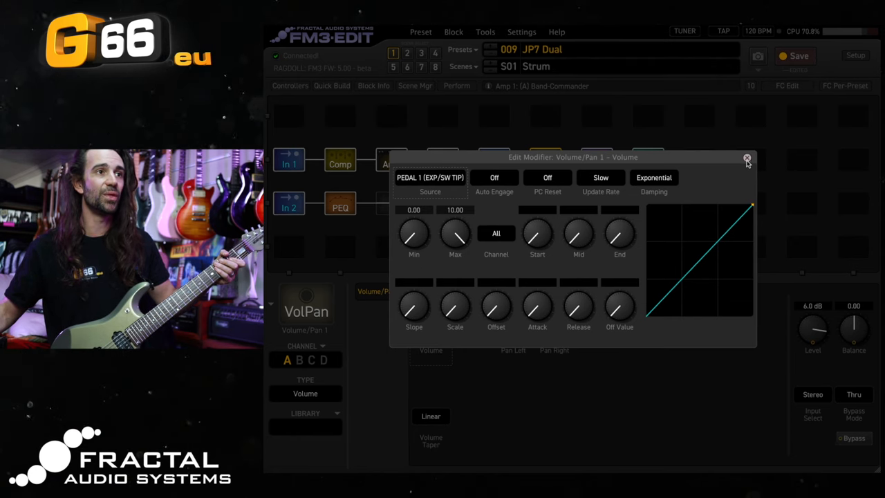
click(747, 158)
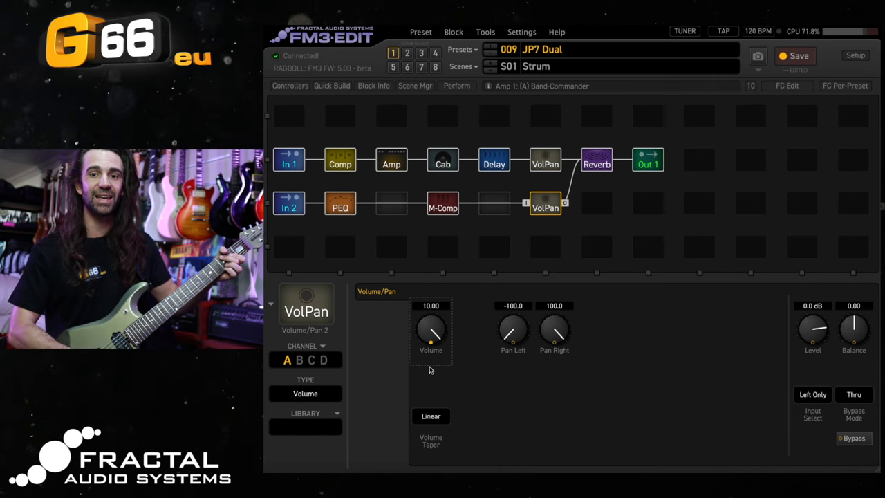
Sweep Volume/Pan 2's volume down and back to 10, then show Volume/Pan 1 (stereo, 6 dB).
drag(431, 329, 432, 346)
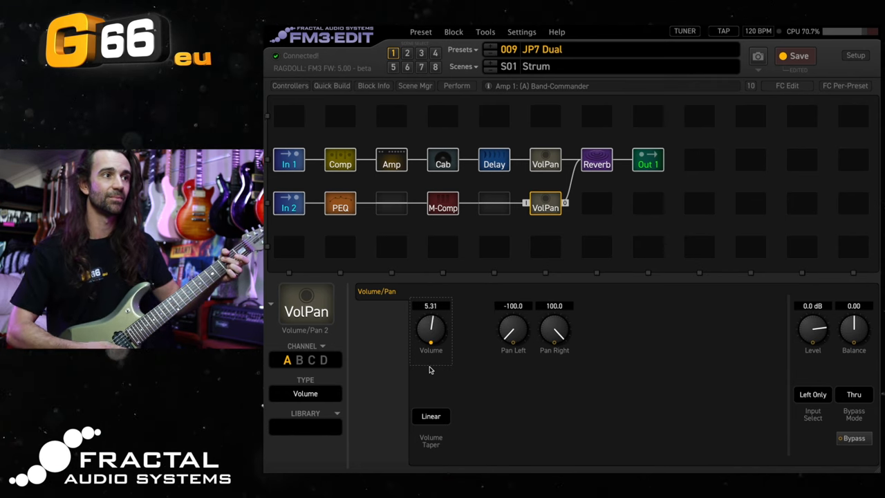
drag(431, 329, 431, 311)
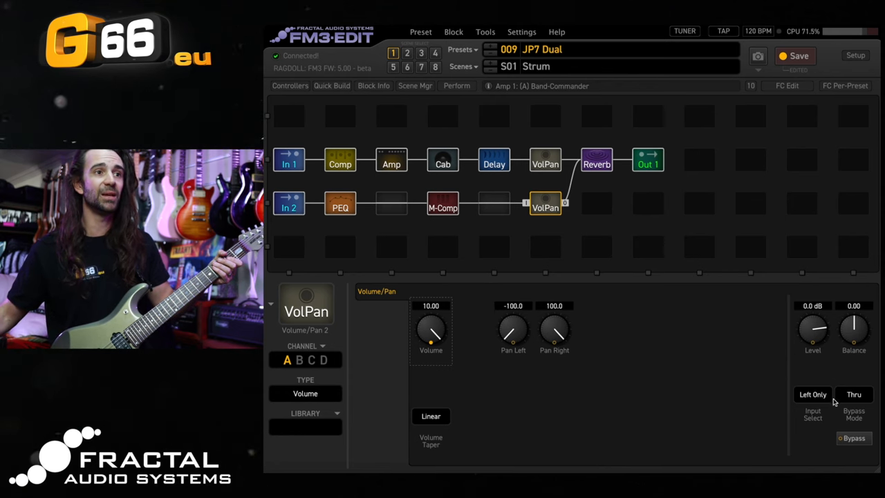
mouse_move(872, 360)
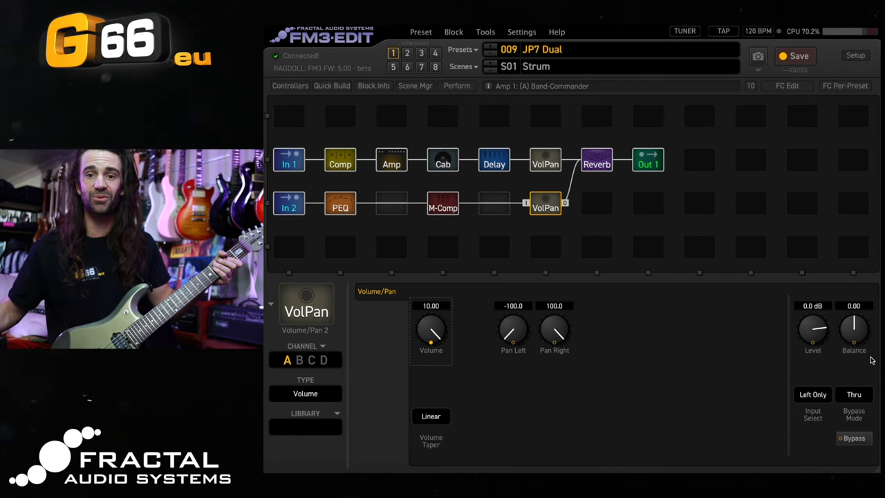
mouse_move(868, 387)
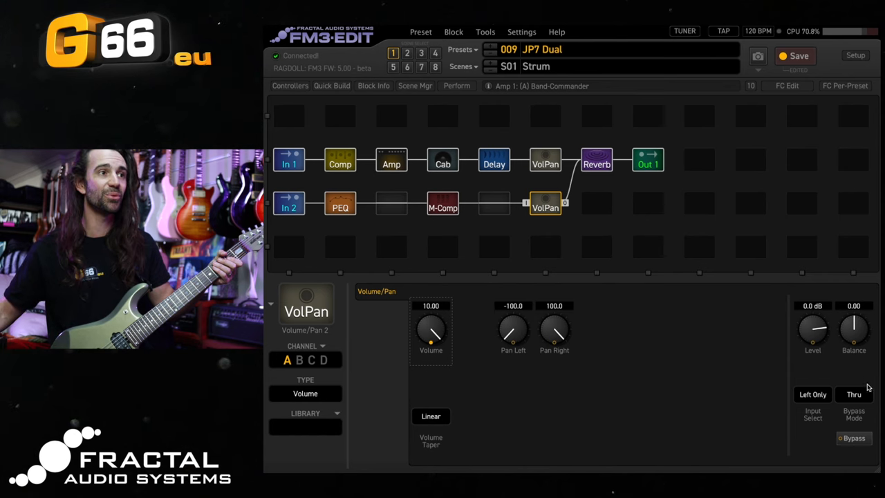
click(545, 164)
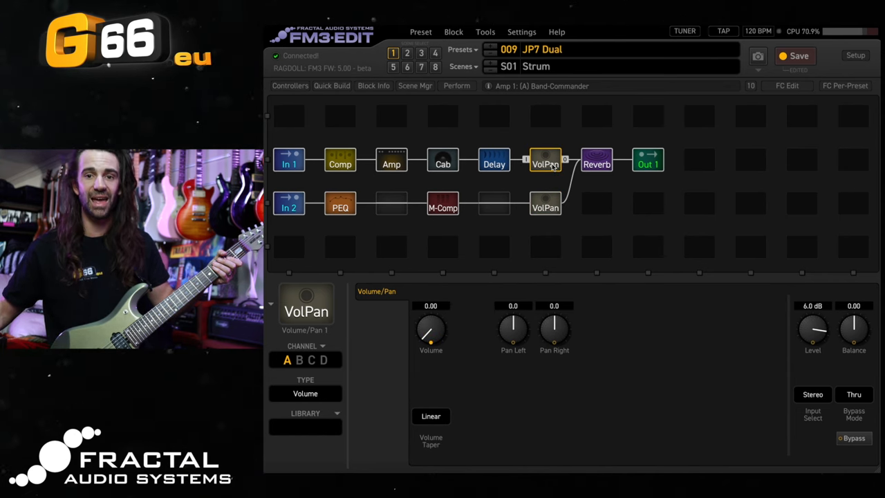
Bypass the top row's delay block again.
click(493, 161)
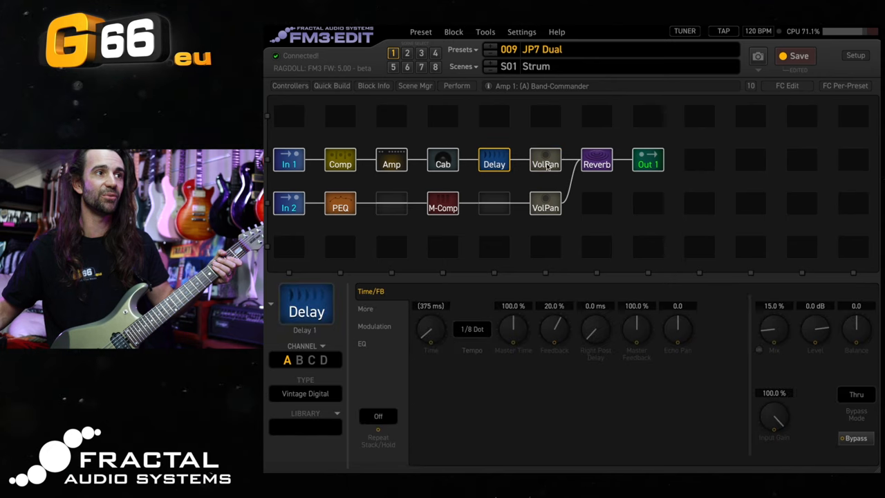
click(545, 159)
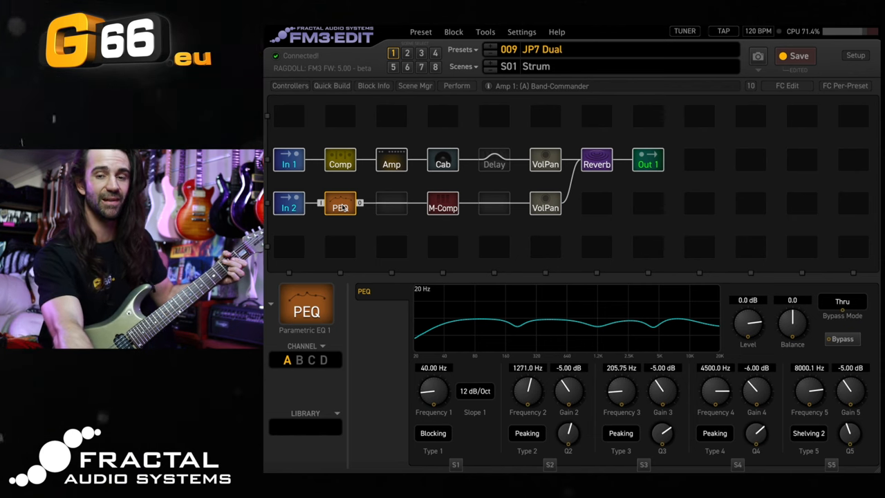
Walk through the parametric EQ bands and show the lower row's multiband compressor settings.
click(841, 337)
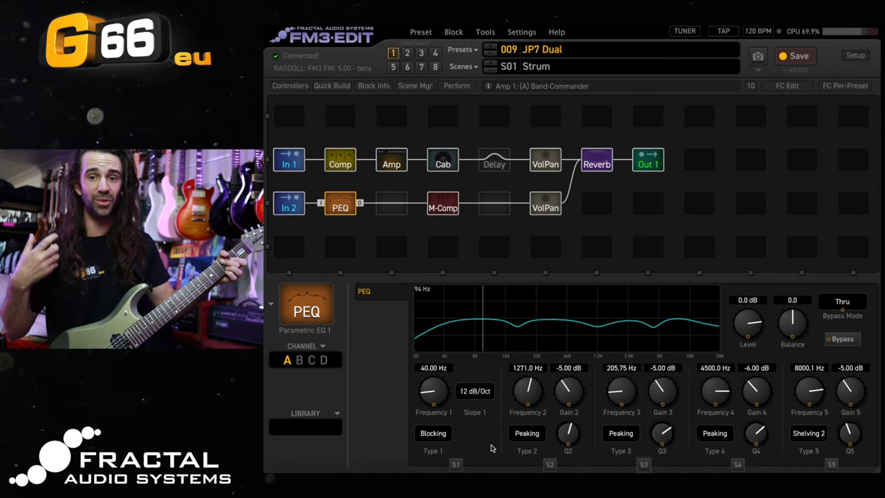
mouse_move(487, 377)
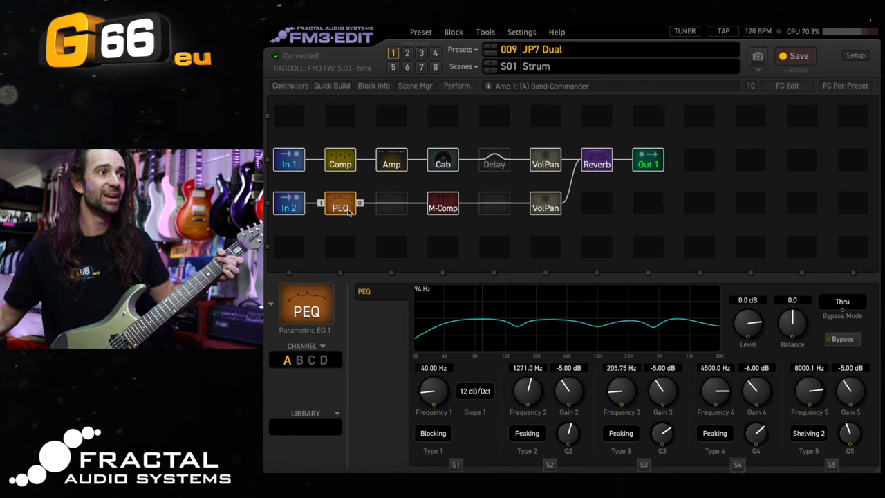
click(842, 339)
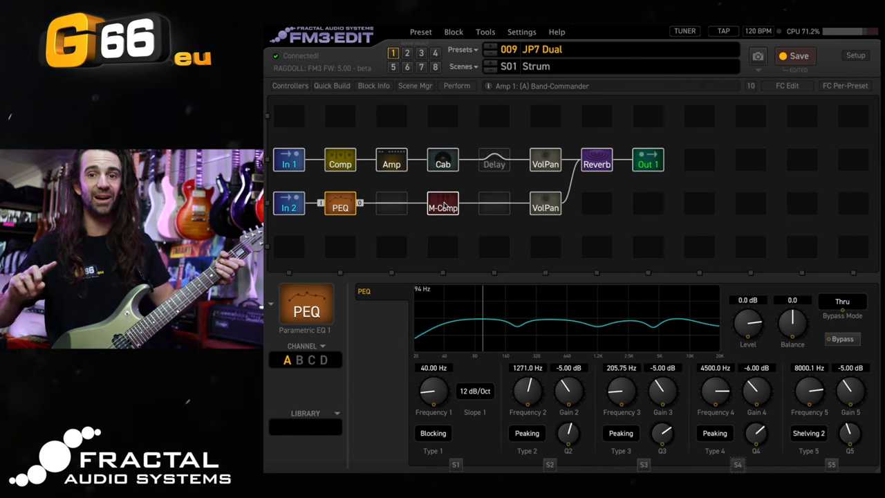
click(442, 201)
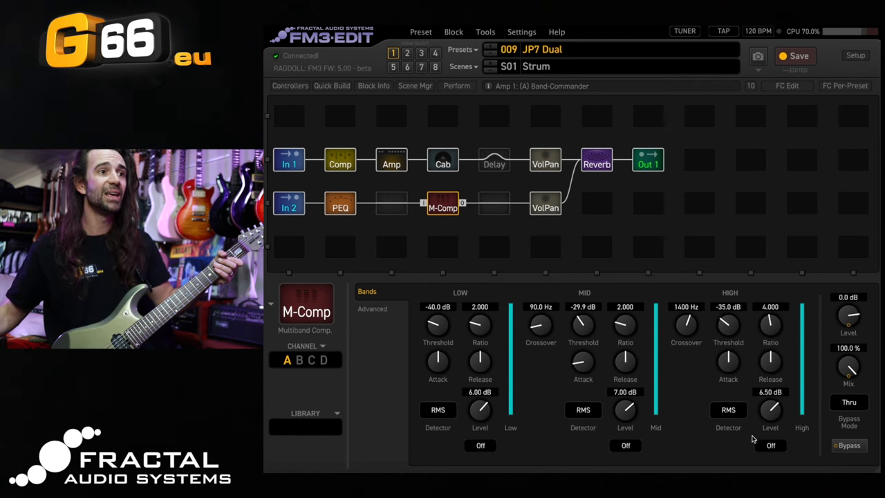
click(456, 86)
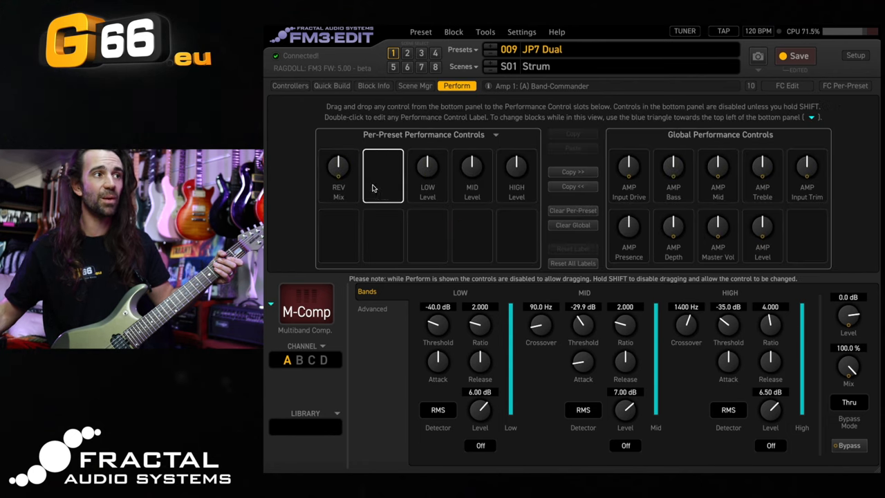
drag(382, 173, 338, 173)
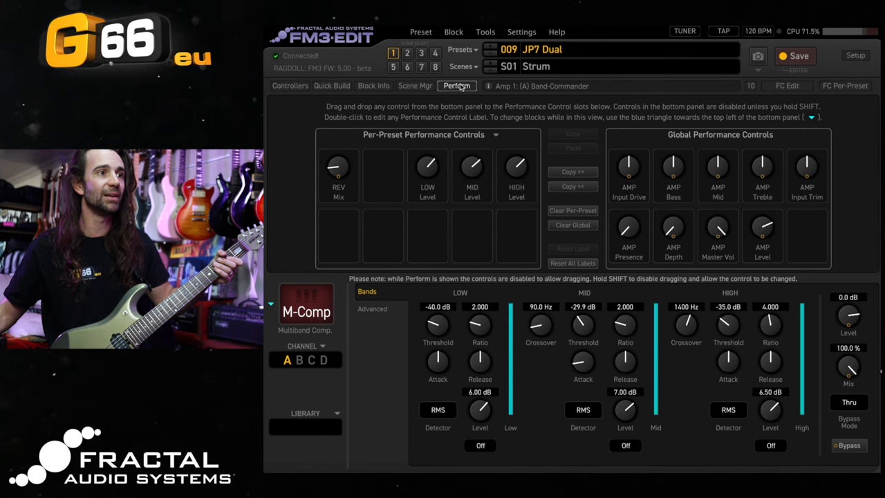
mouse_move(456, 86)
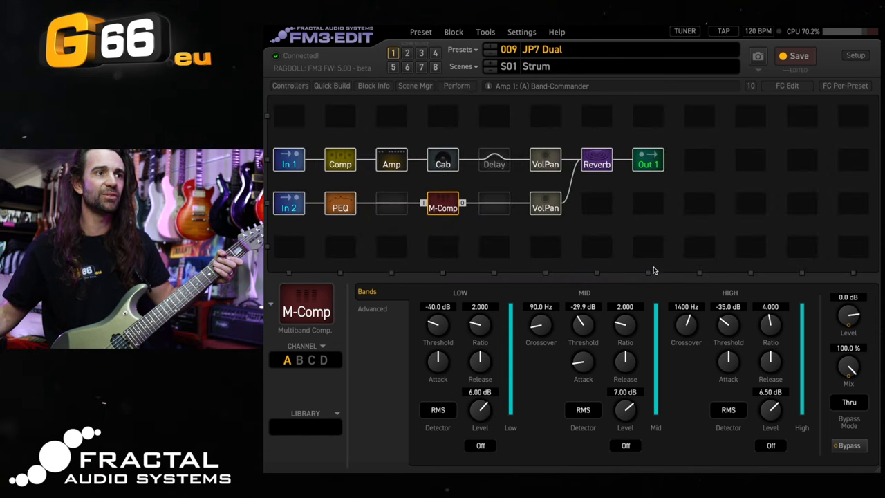
mouse_move(504, 353)
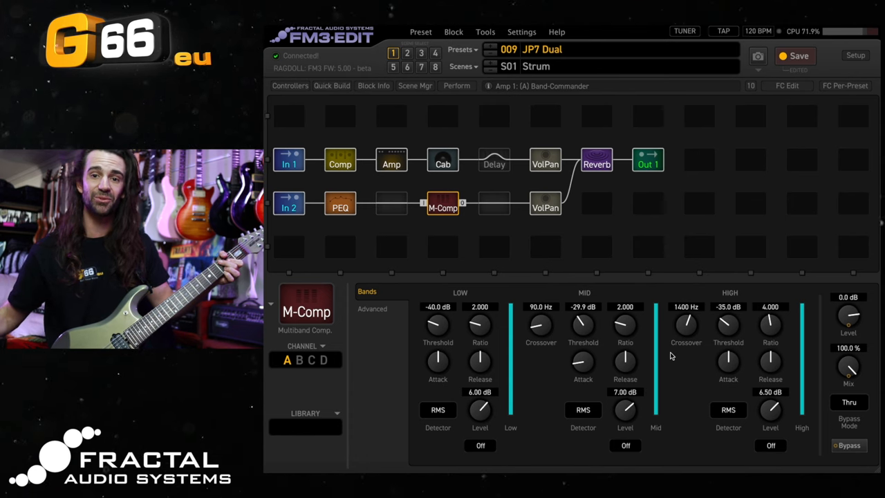
mouse_move(647, 202)
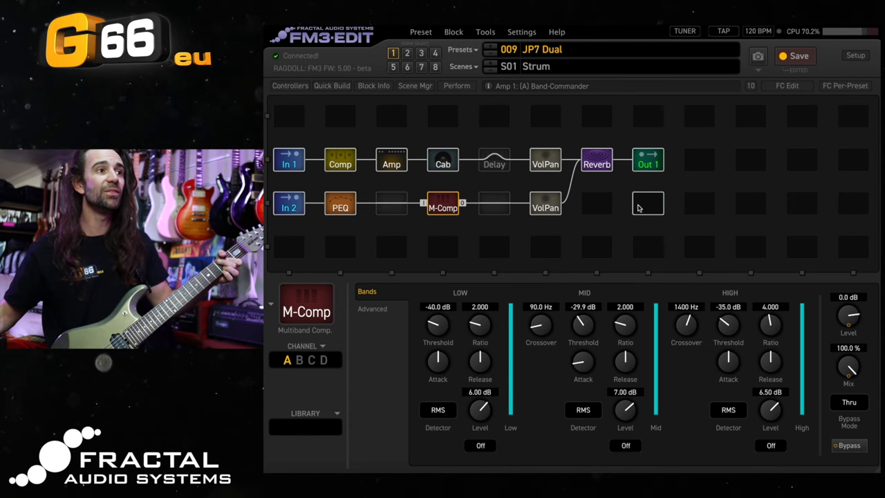
Show the lower Volume/Pan 2 settings and sweep its volume, leaving it at 10 with left-only input.
click(545, 202)
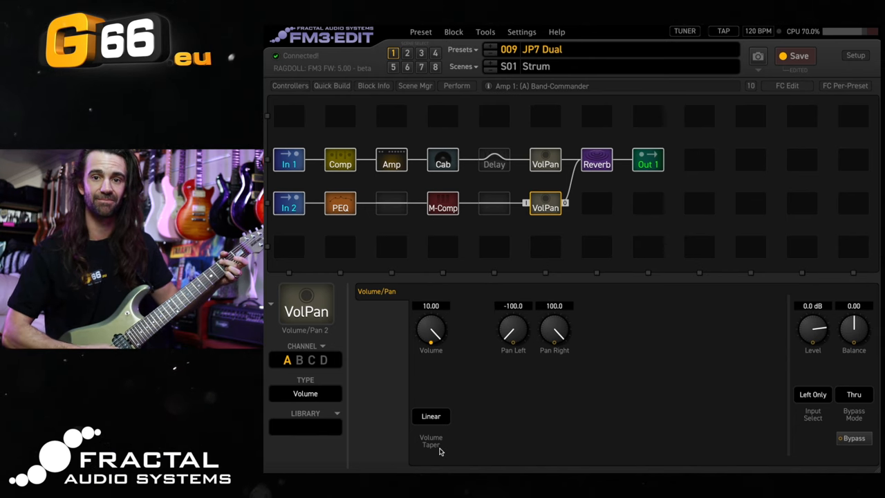
drag(431, 329, 431, 349)
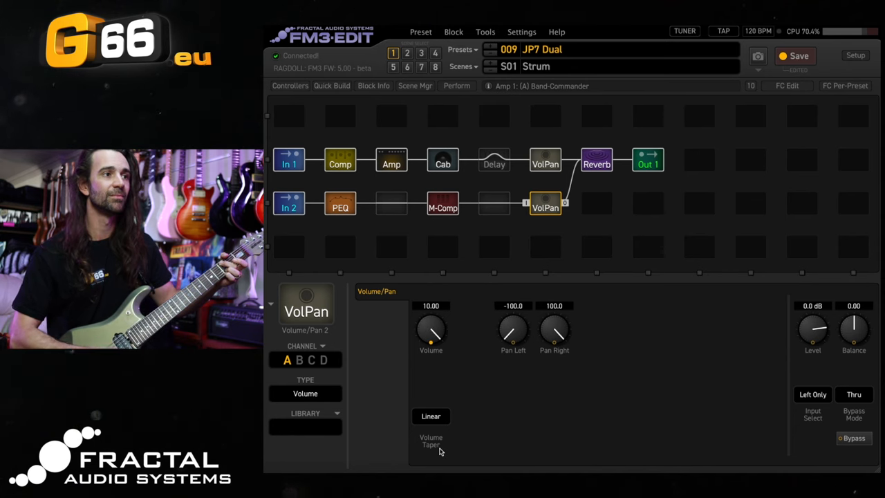
Show the Tape Distortion drive on row 2 before M-Comp, then the Band-Commander amp's settings.
click(392, 204)
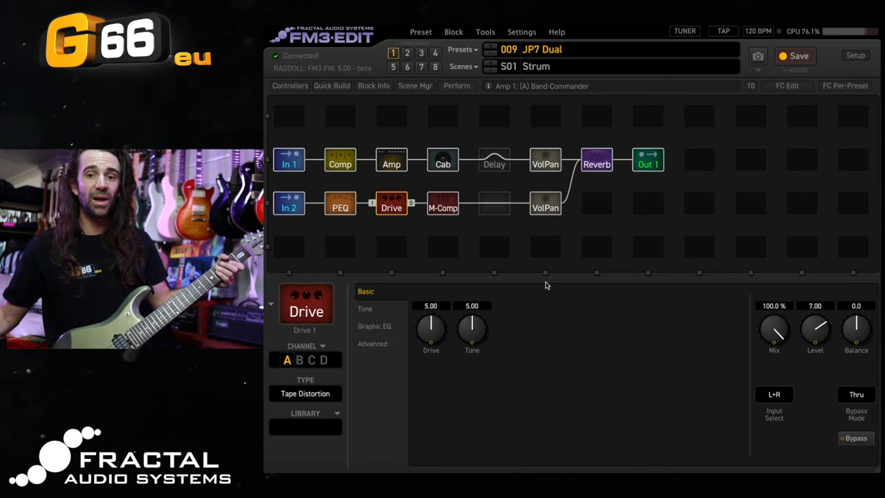
mouse_move(598, 358)
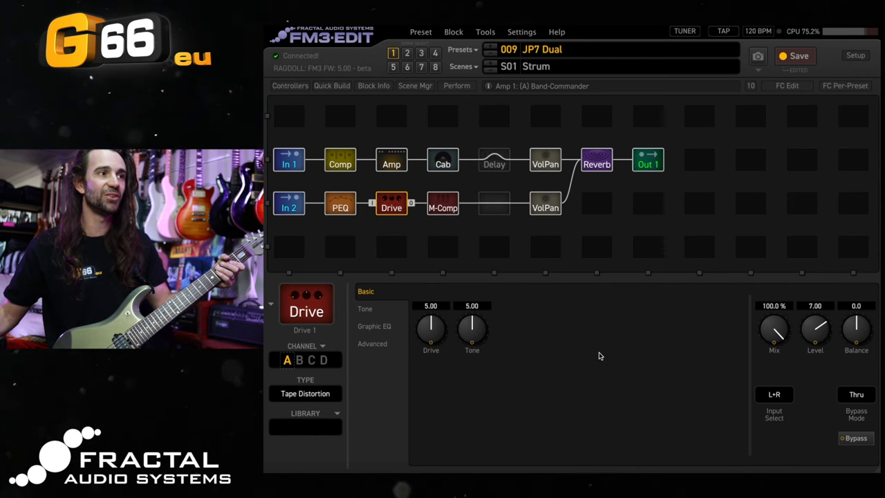
mouse_move(824, 373)
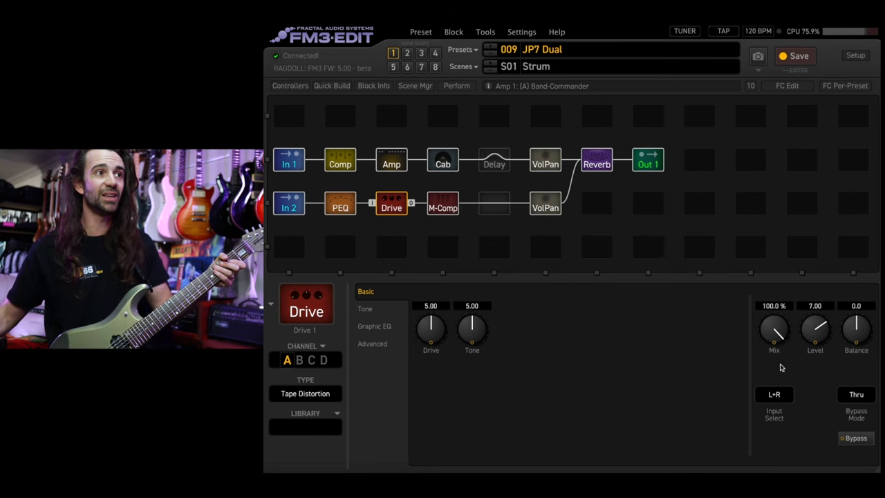
mouse_move(376, 166)
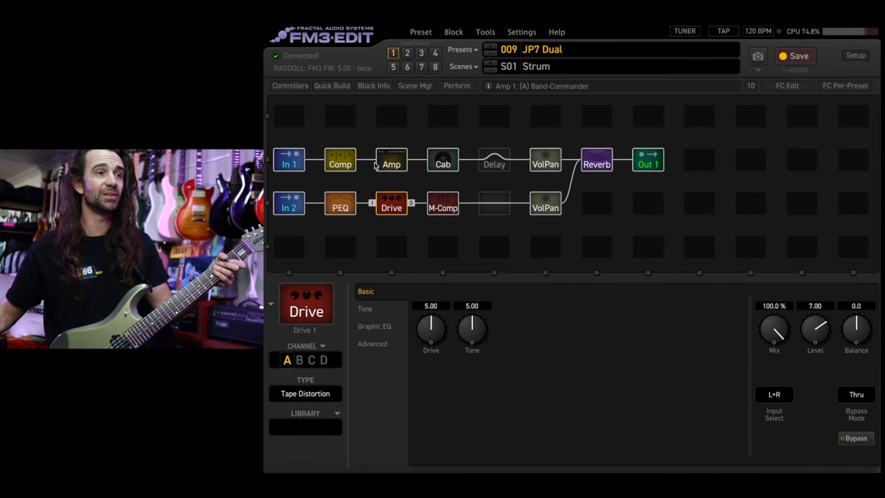
click(392, 163)
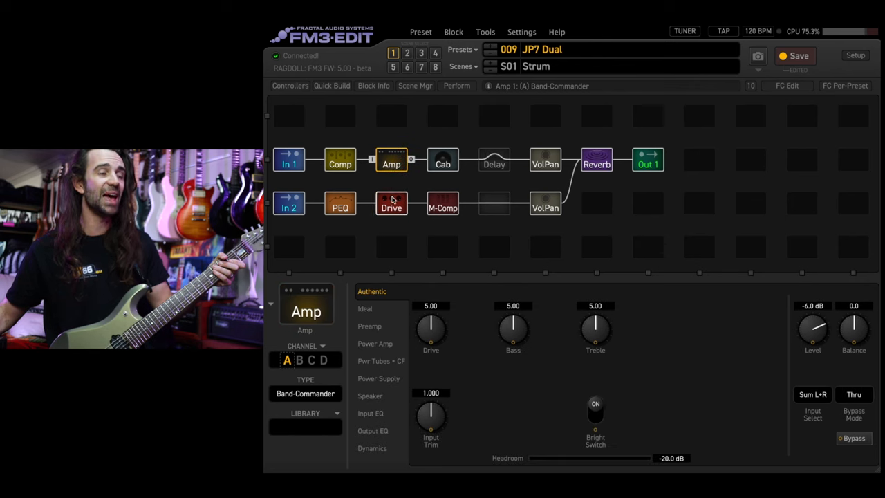
Switch to scene S02 Lead with USA Lead Mid Gain amp and view the Vintage Digital delay.
click(390, 201)
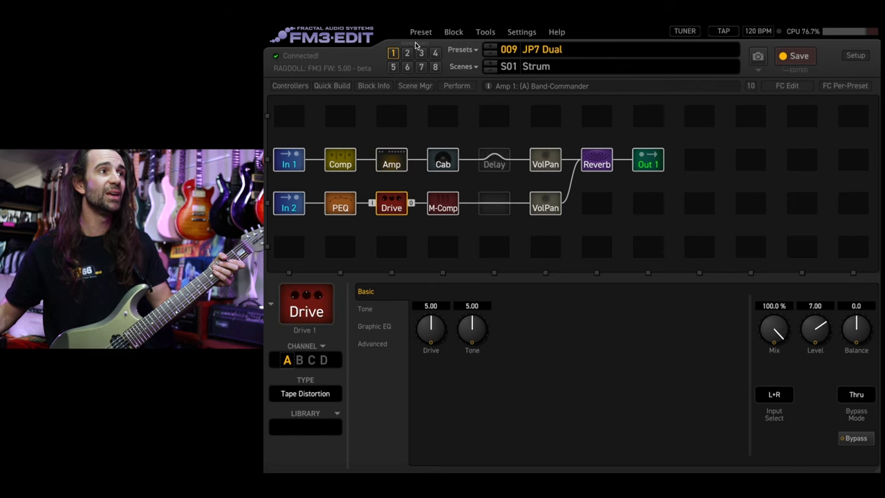
click(407, 53)
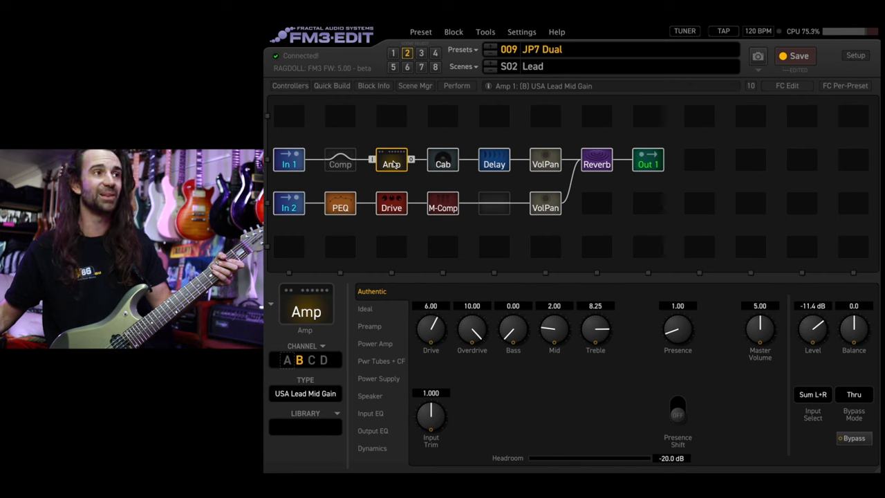
click(493, 159)
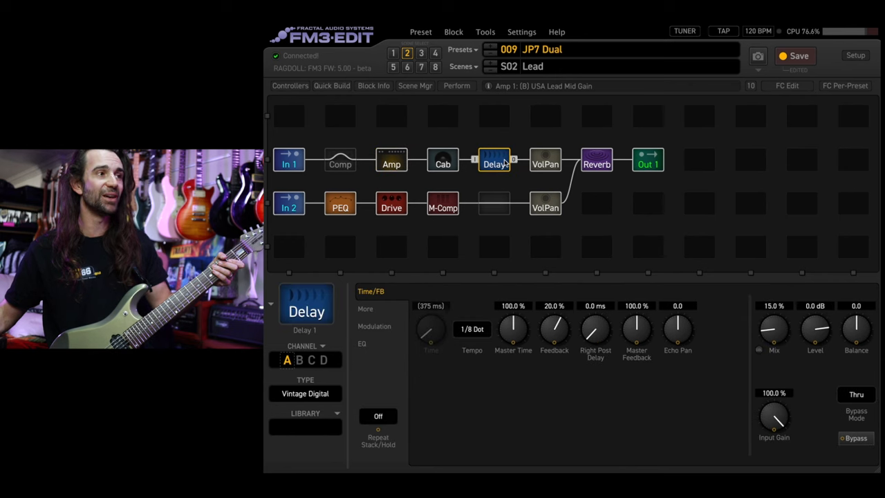